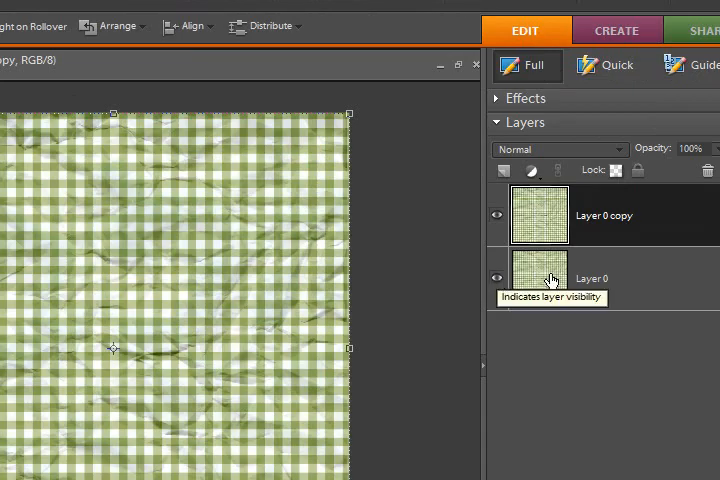
# Hide the original gingham Layer 0 so only its copy shows.
pyautogui.click(496, 278)
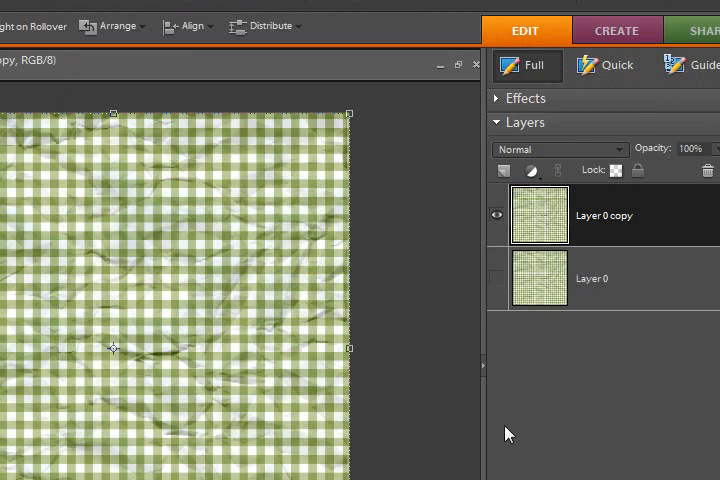
pyautogui.moveTo(616, 252)
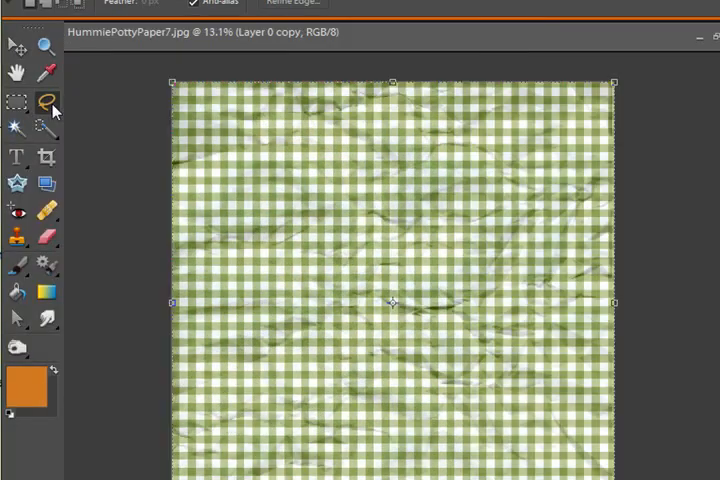
# Choose the Lasso tool to outline a ragged tear along the bottom of the copy.
pyautogui.click(40, 100)
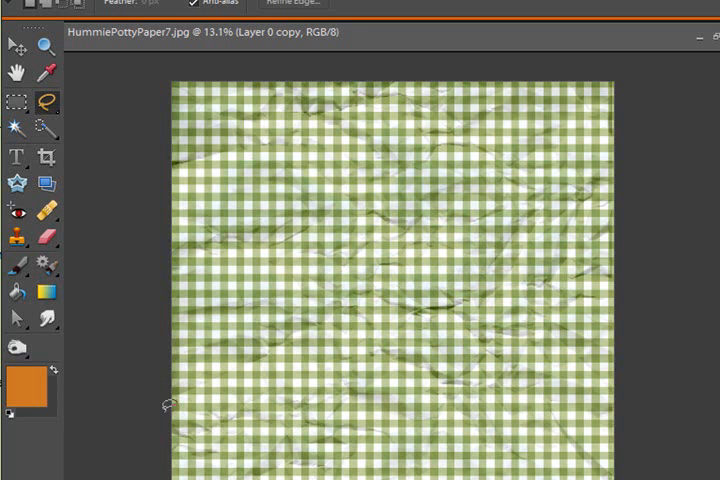
pyautogui.moveTo(174, 410)
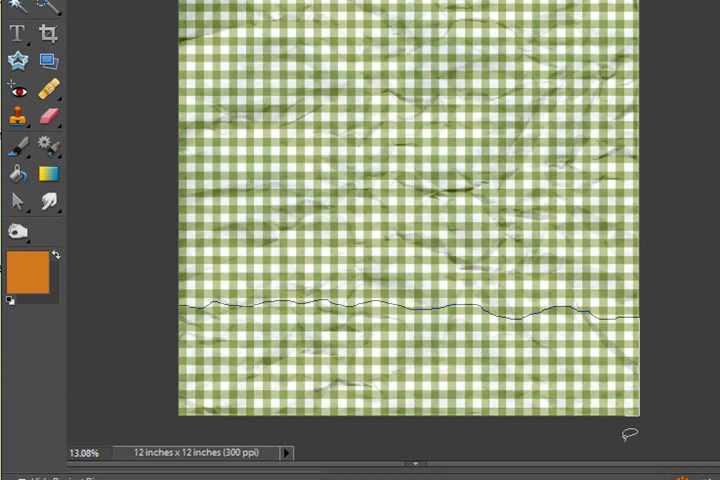
pyautogui.moveTo(468, 440)
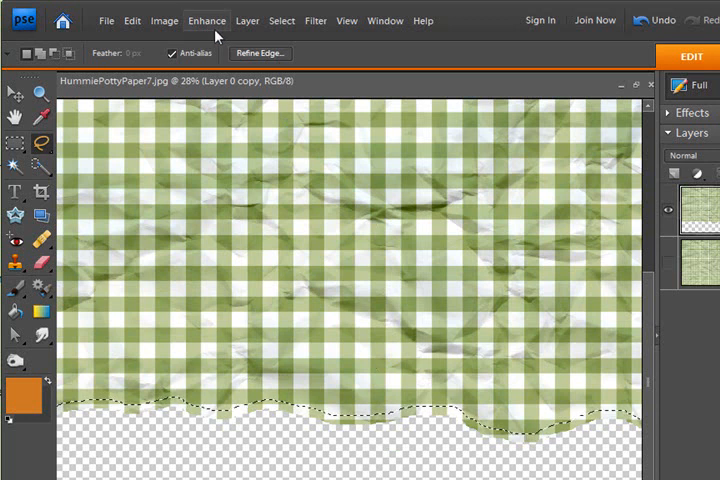
# Lighten the torn strip with Levels, raising the black Output level to about 129.
pyautogui.click(206, 20)
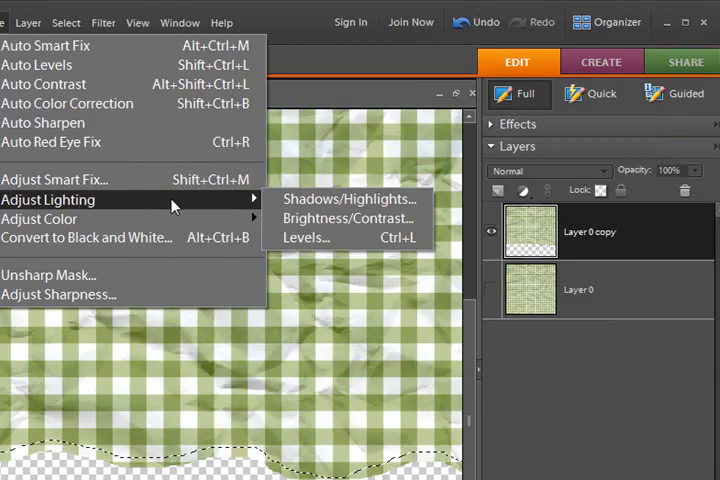
pyautogui.click(306, 236)
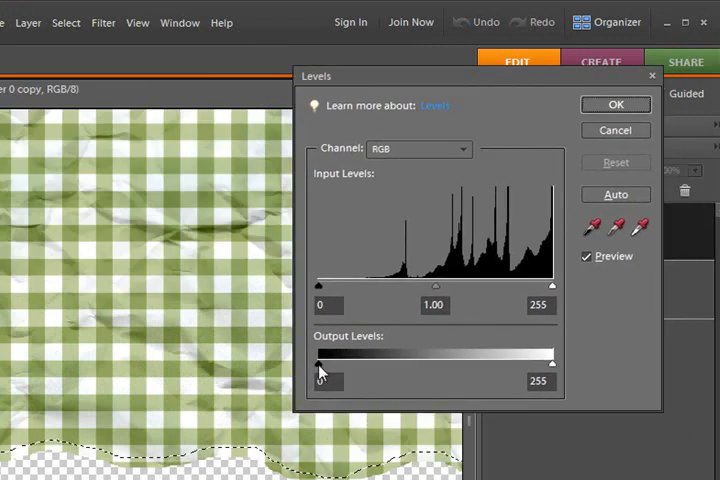
pyautogui.moveTo(320, 364); pyautogui.dragTo(412, 364)
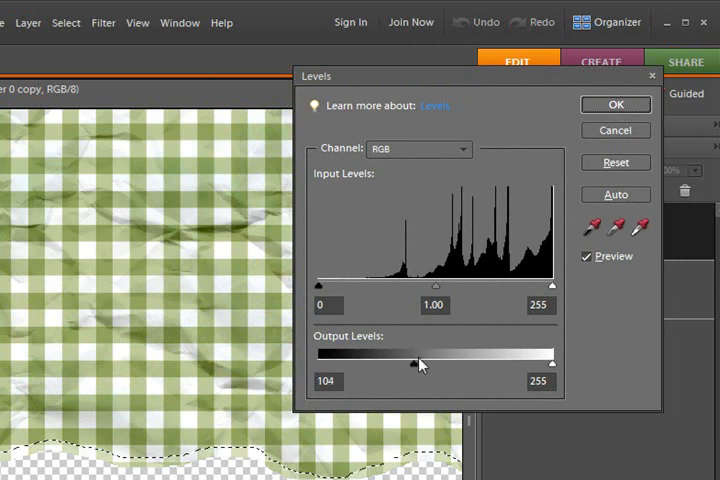
pyautogui.moveTo(412, 364); pyautogui.dragTo(430, 364)
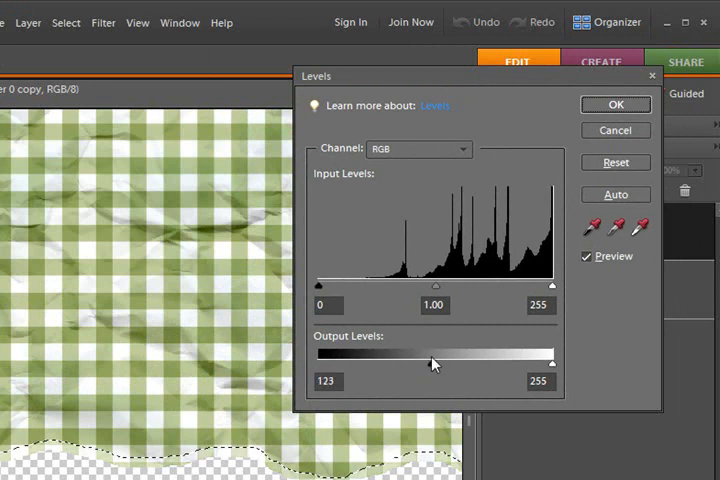
pyautogui.moveTo(428, 364); pyautogui.dragTo(438, 364)
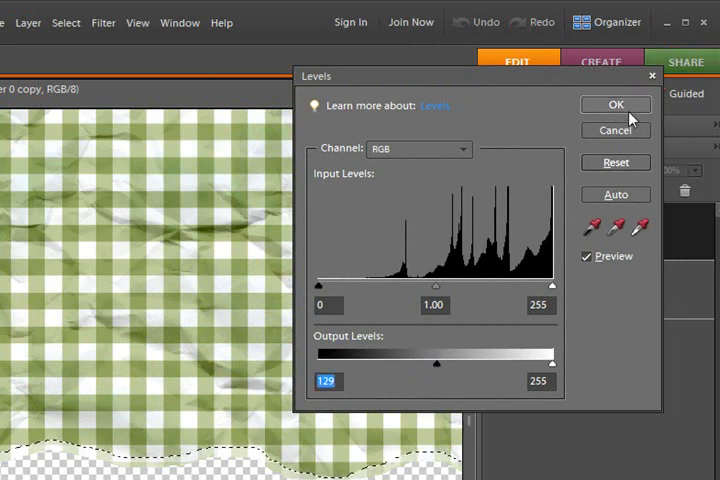
pyautogui.click(612, 104)
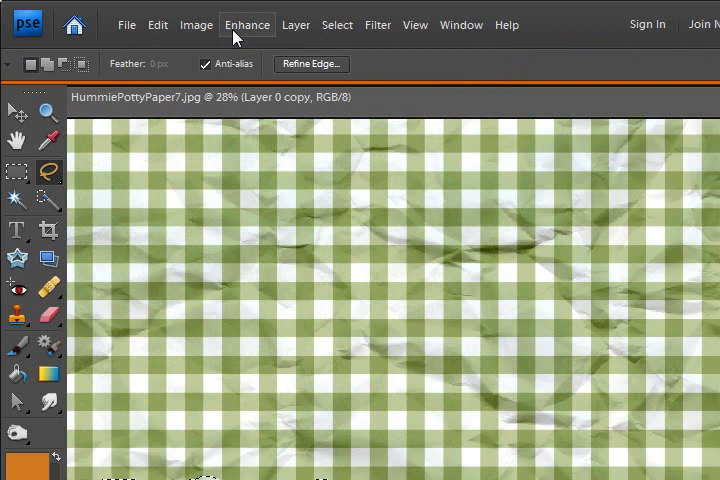
# Apply Add Noise at about 14% with Monochromatic grain to the torn strip.
pyautogui.click(394, 24)
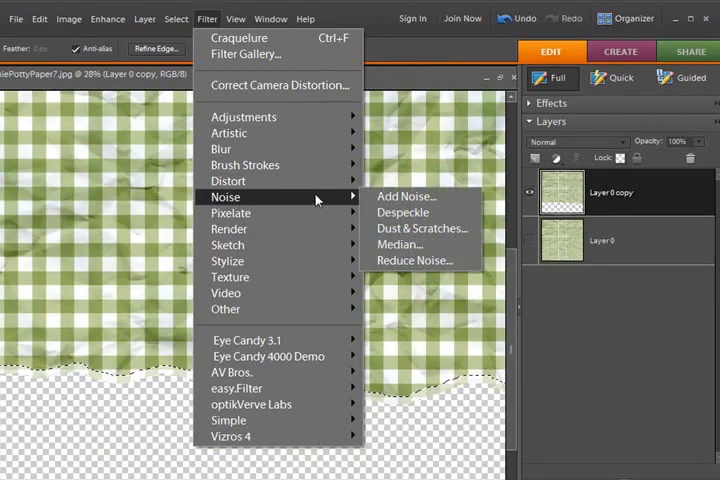
pyautogui.click(404, 196)
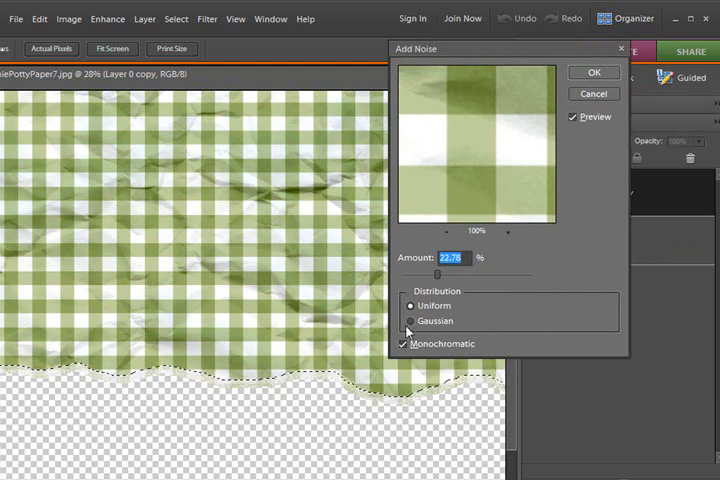
pyautogui.click(404, 344)
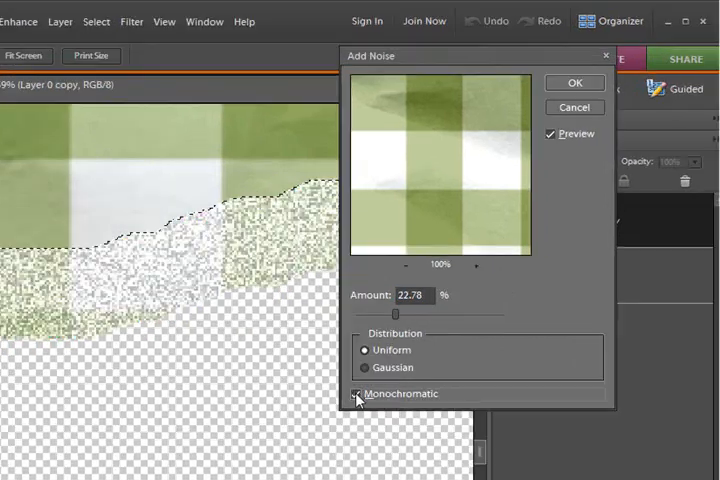
pyautogui.click(356, 394)
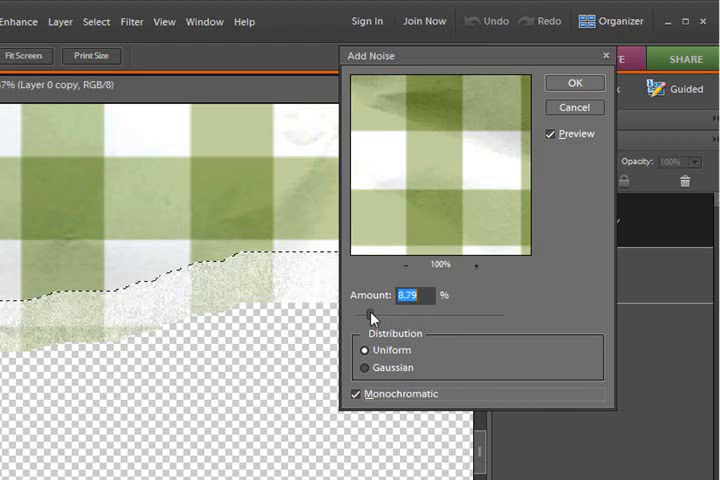
pyautogui.moveTo(368, 320); pyautogui.dragTo(384, 320)
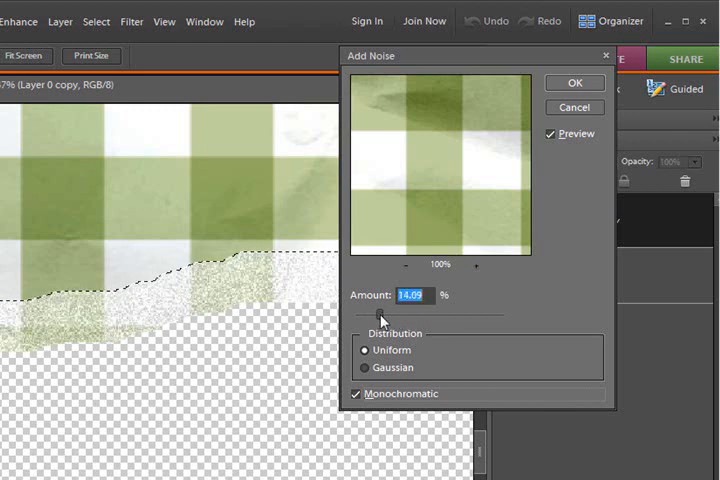
pyautogui.click(574, 82)
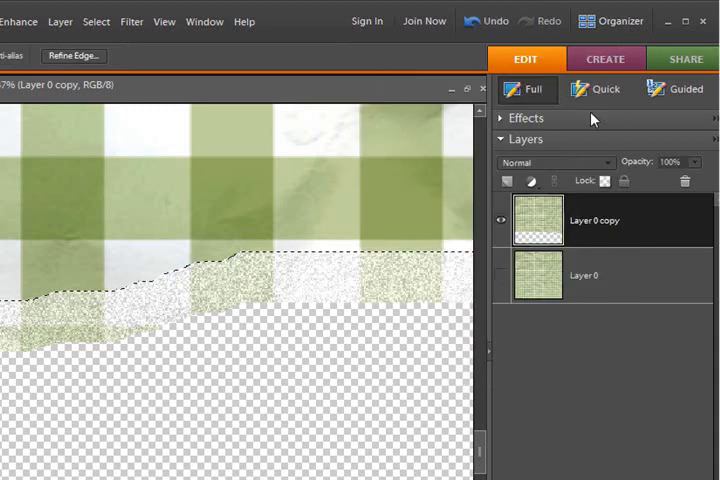
pyautogui.click(132, 20)
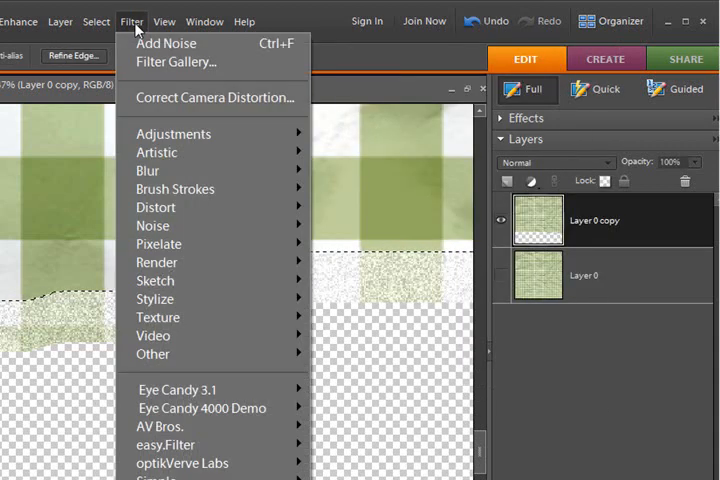
pyautogui.moveTo(404, 342)
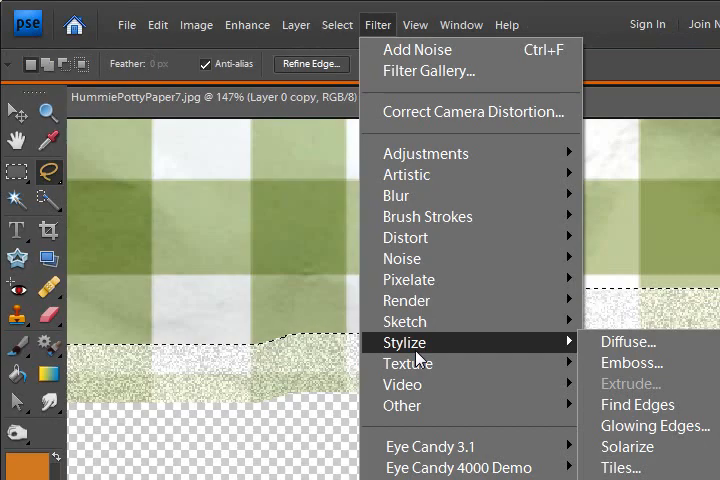
pyautogui.moveTo(408, 364)
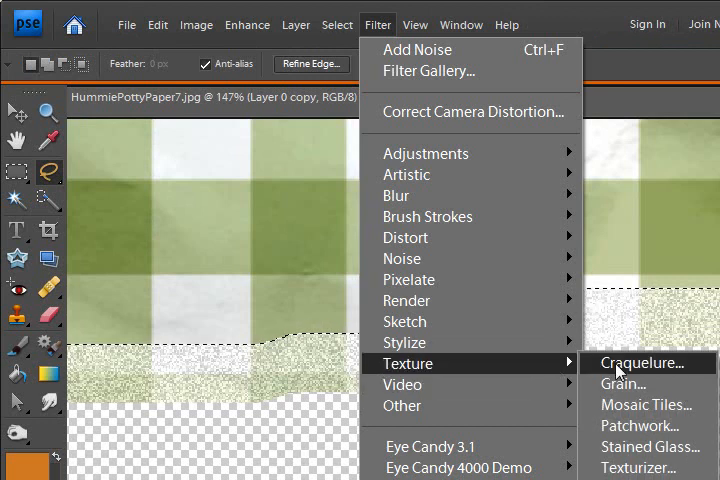
pyautogui.click(644, 364)
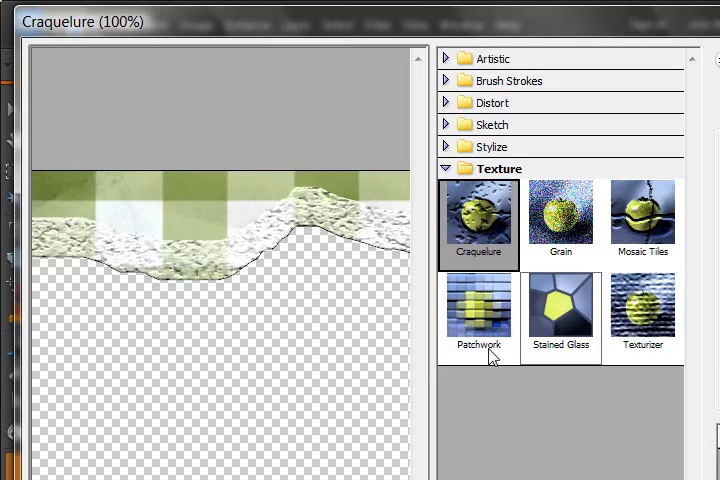
pyautogui.click(478, 218)
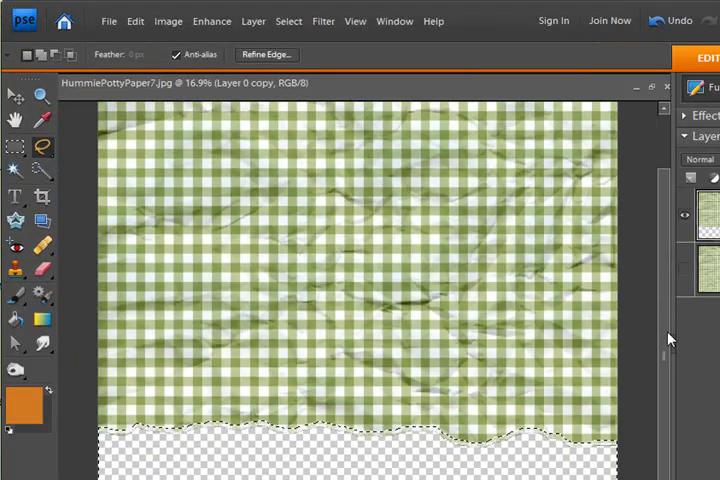
pyautogui.click(212, 20)
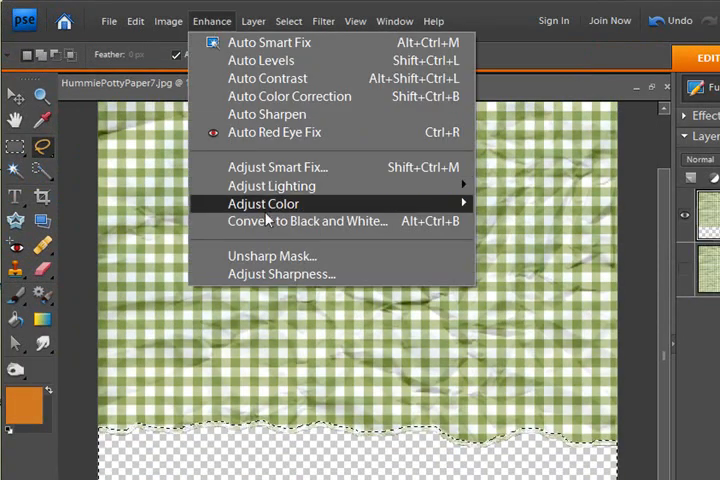
pyautogui.moveTo(272, 186)
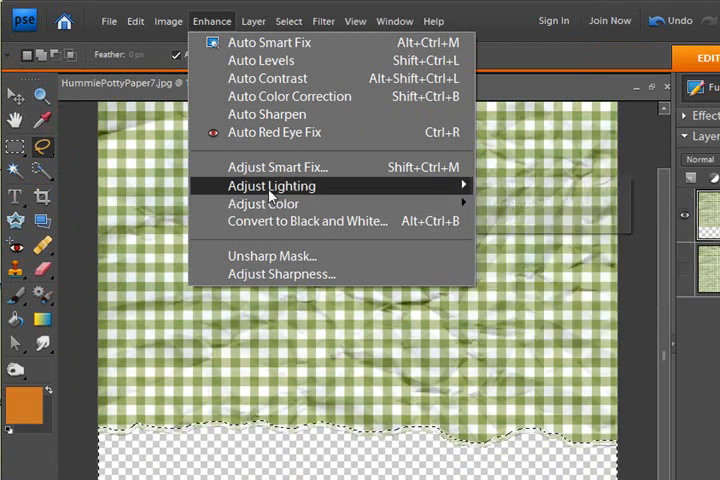
pyautogui.moveTo(270, 184)
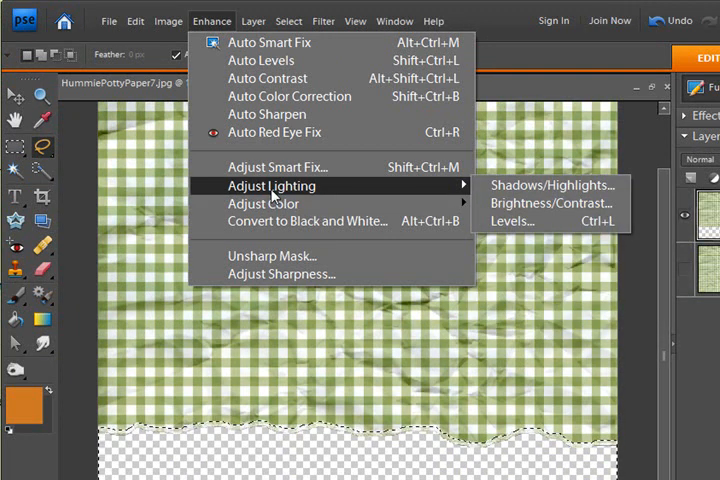
pyautogui.click(552, 204)
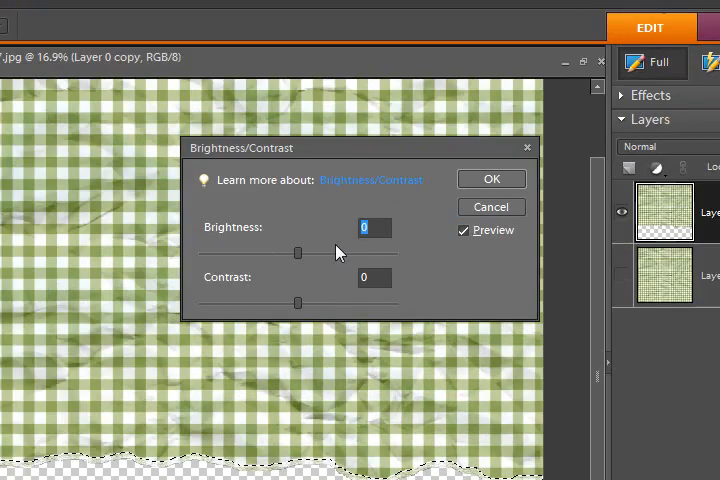
pyautogui.moveTo(296, 252); pyautogui.dragTo(332, 252)
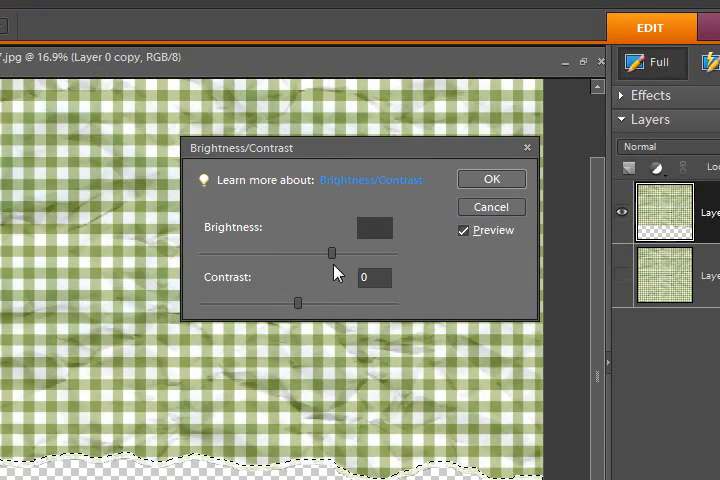
pyautogui.moveTo(332, 252); pyautogui.dragTo(276, 252)
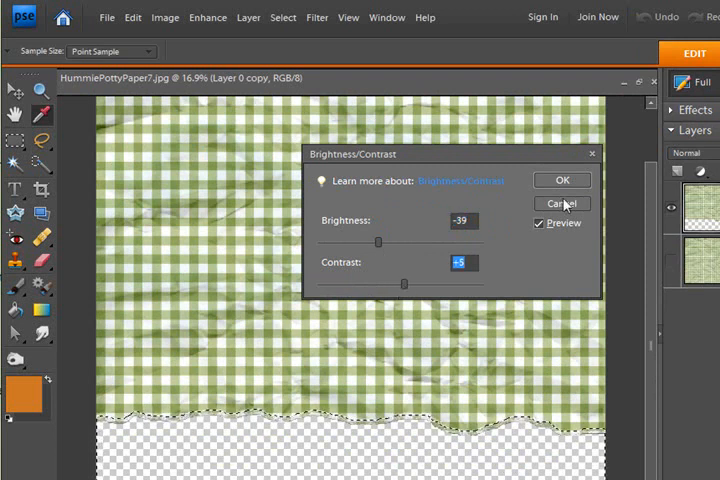
pyautogui.click(560, 204)
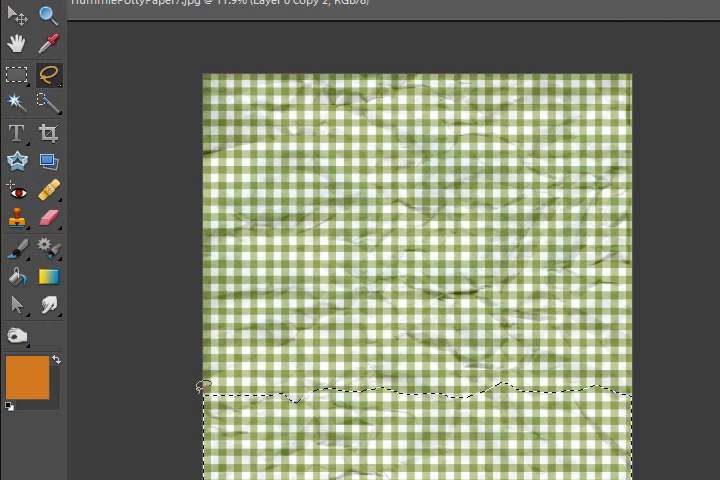
# Delete the lasso-selected bottom of the new gingham copy, leaving a torn edge.
pyautogui.press('Delete')
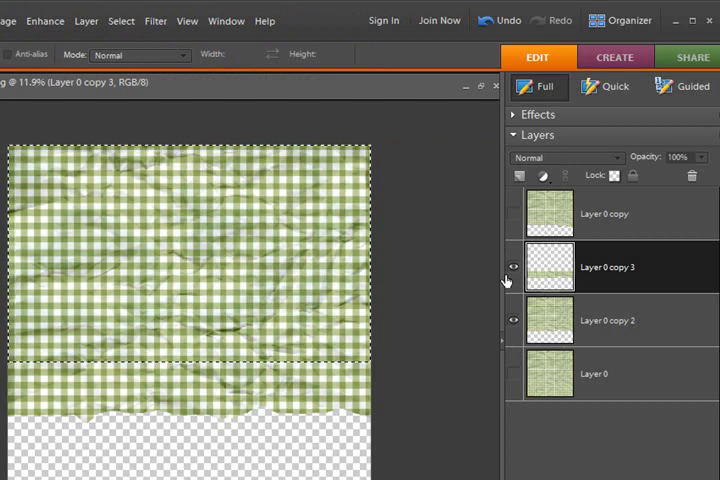
pyautogui.moveTo(512, 330)
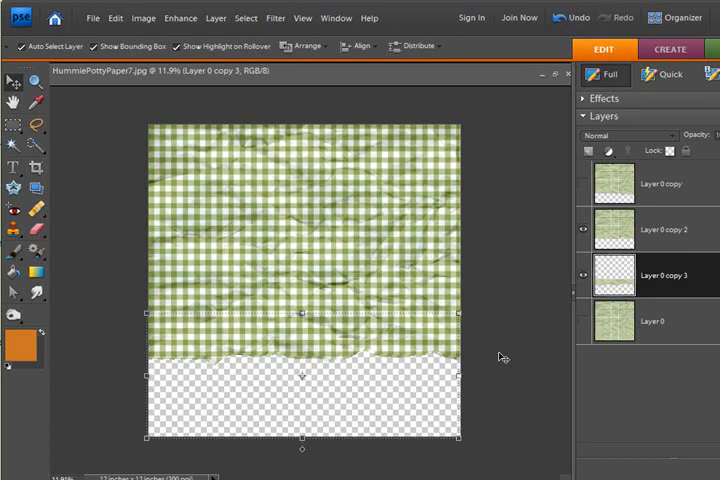
# Browse the Image and Enhance menus, then bring up Filter > Distort for the strip.
pyautogui.click(144, 18)
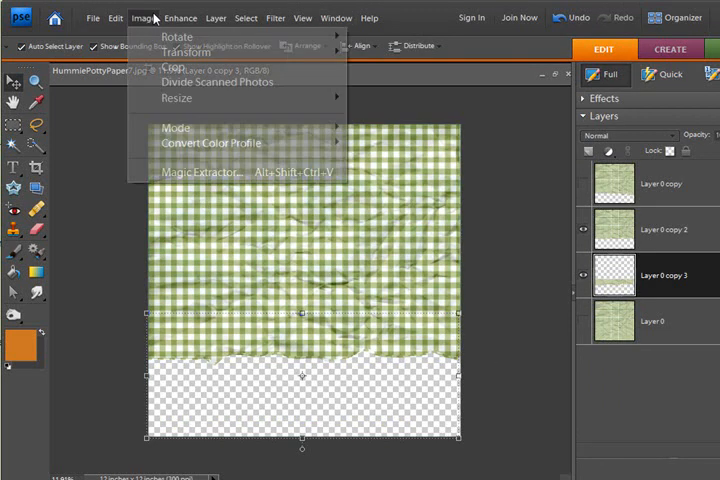
pyautogui.click(184, 18)
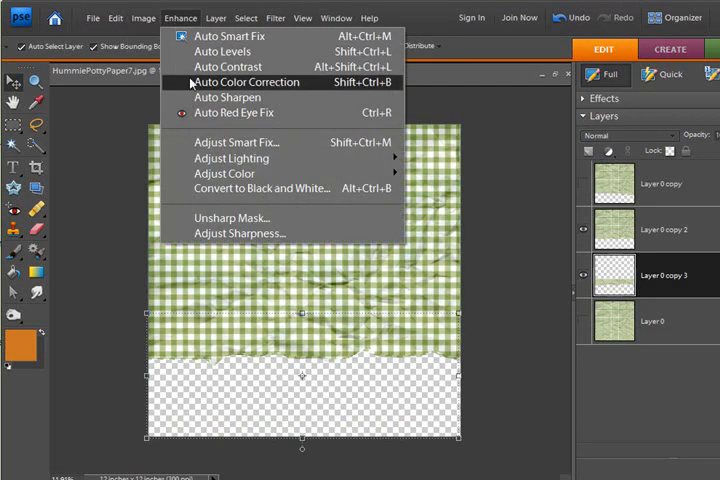
pyautogui.moveTo(224, 172)
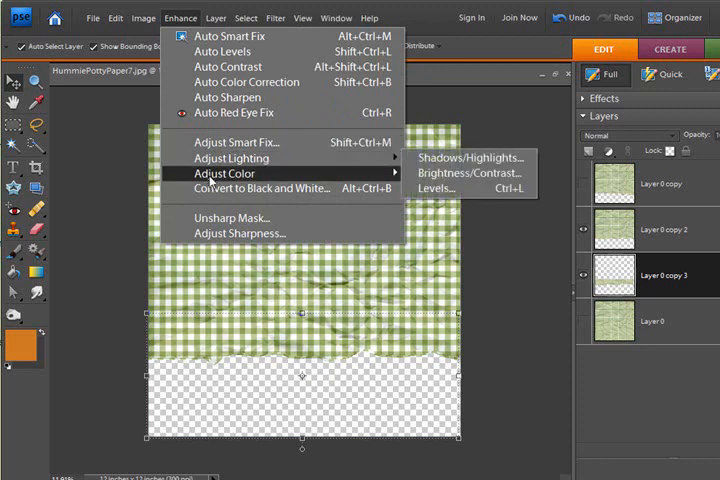
pyautogui.moveTo(230, 158)
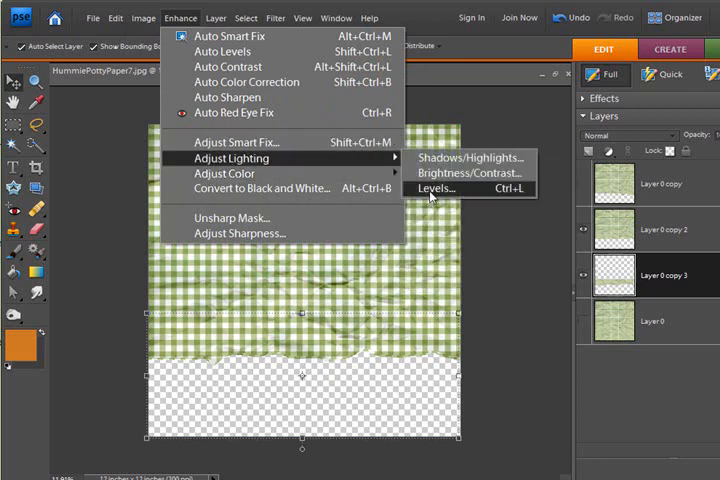
pyautogui.click(434, 188)
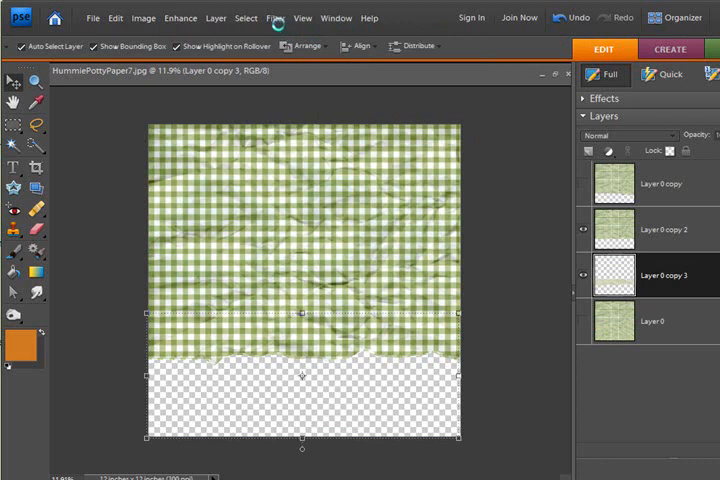
pyautogui.click(270, 18)
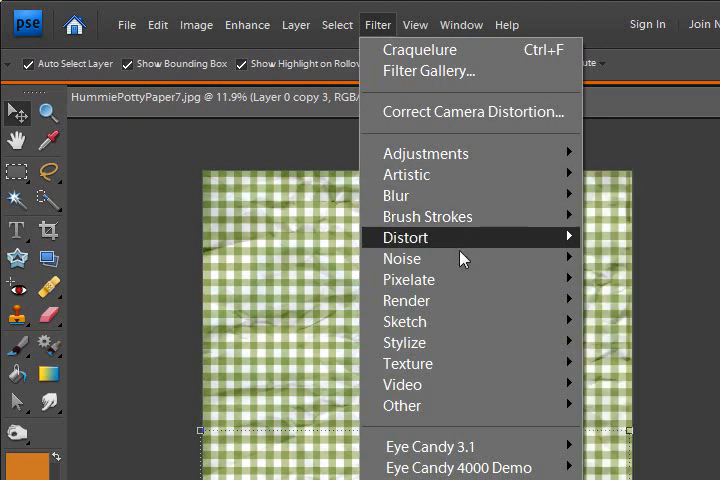
pyautogui.click(400, 258)
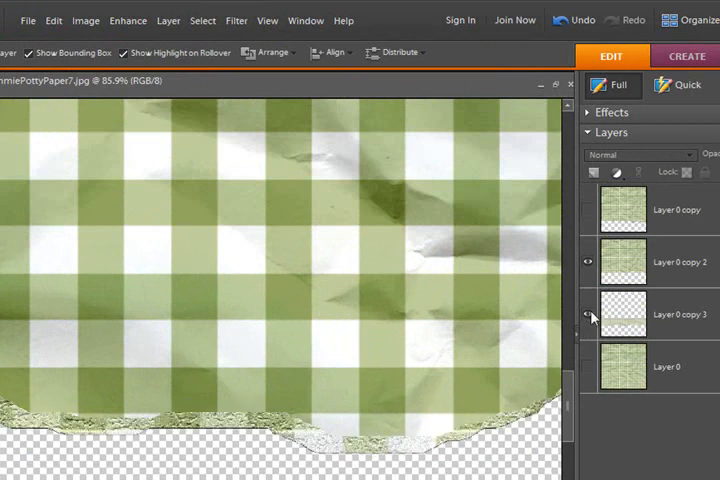
# Toggle a torn strip layer's visibility and create Layer 0 copy 4 above copy 3.
pyautogui.click(588, 316)
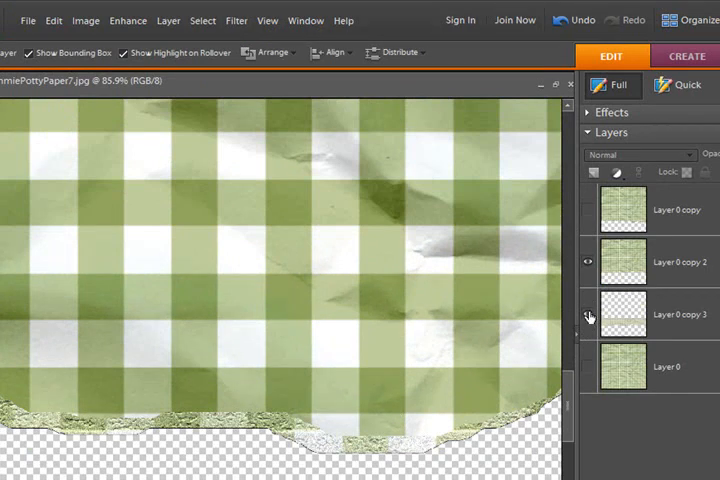
pyautogui.click(588, 316)
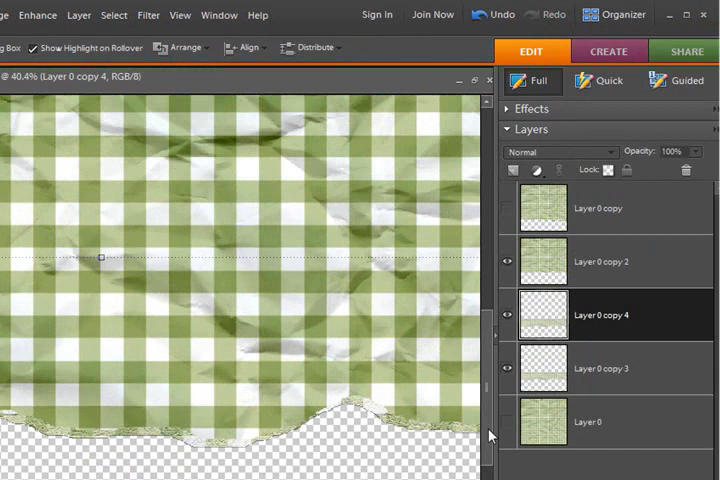
pyautogui.click(600, 368)
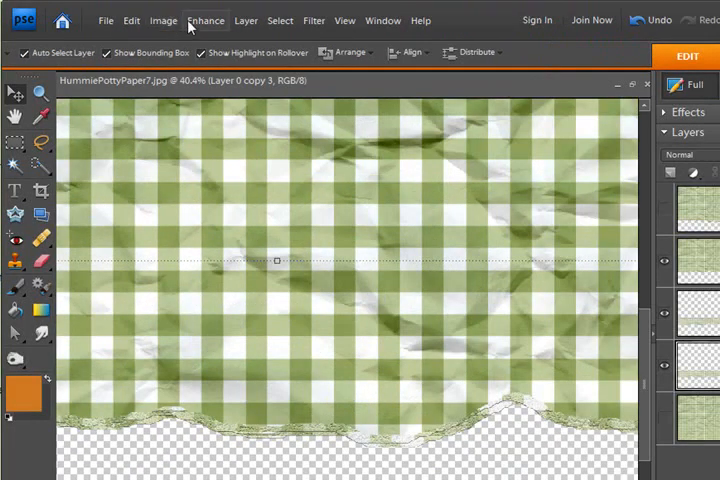
# Set Layer 0 copy 3 to Brightness -48 and Contrast +23 via Brightness/Contrast.
pyautogui.click(204, 20)
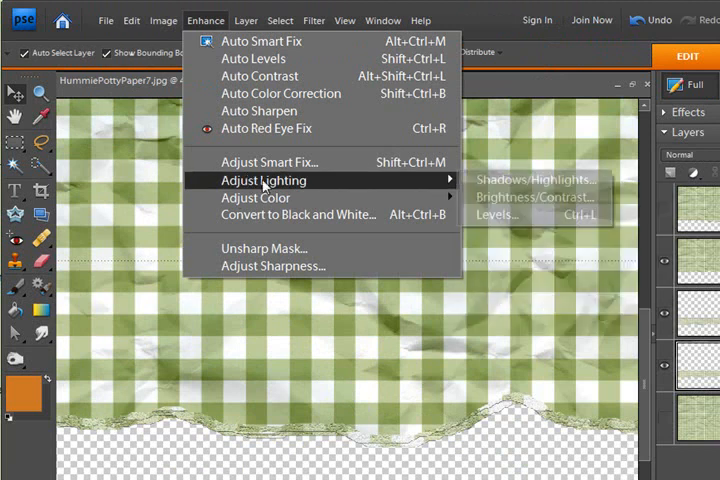
pyautogui.click(538, 196)
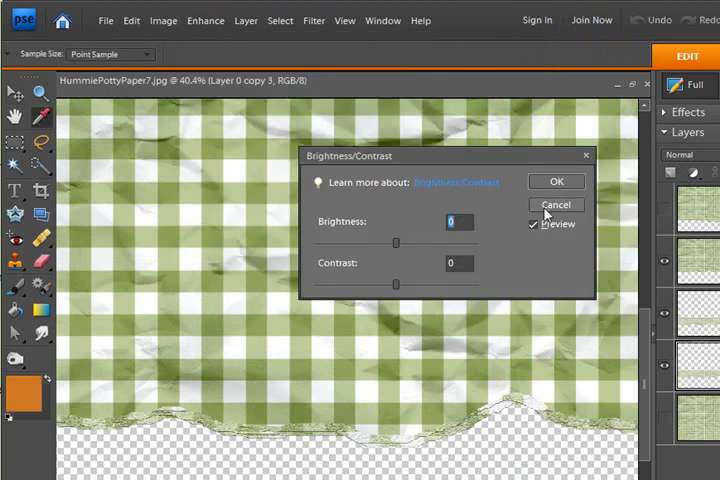
pyautogui.moveTo(396, 242); pyautogui.dragTo(370, 242)
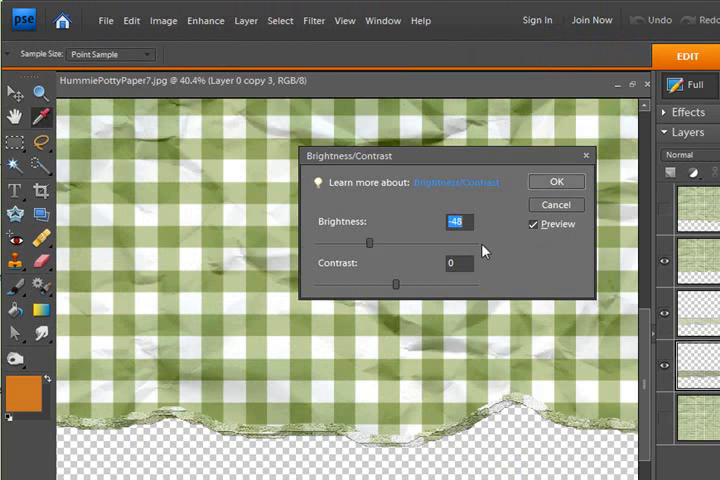
pyautogui.moveTo(394, 284); pyautogui.dragTo(408, 284)
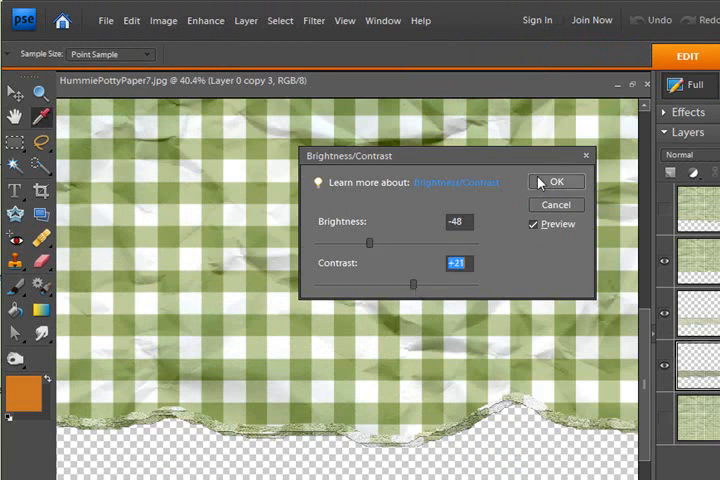
pyautogui.click(556, 180)
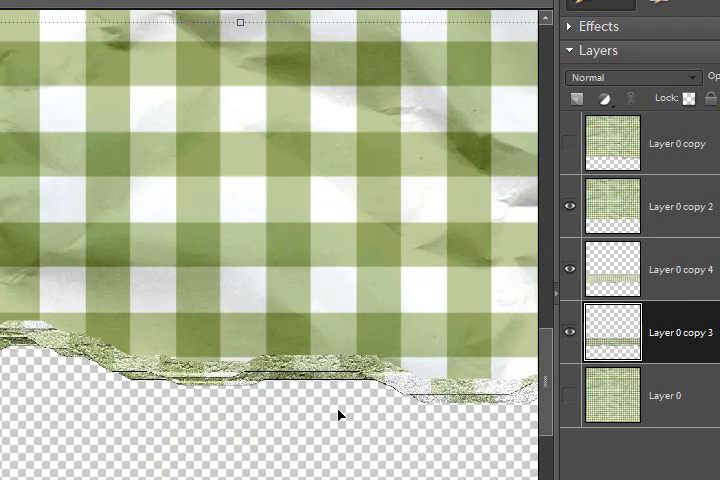
pyautogui.moveTo(640, 328)
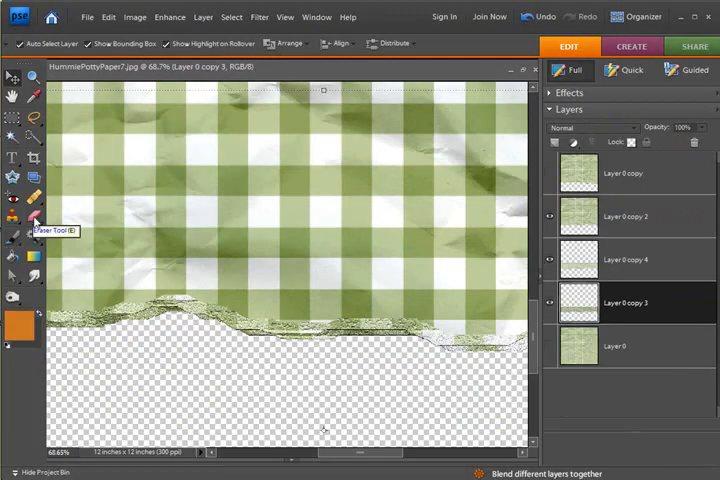
# Erase ragged bits from the torn edge using the Eraser with a spatter brush.
pyautogui.click(12, 212)
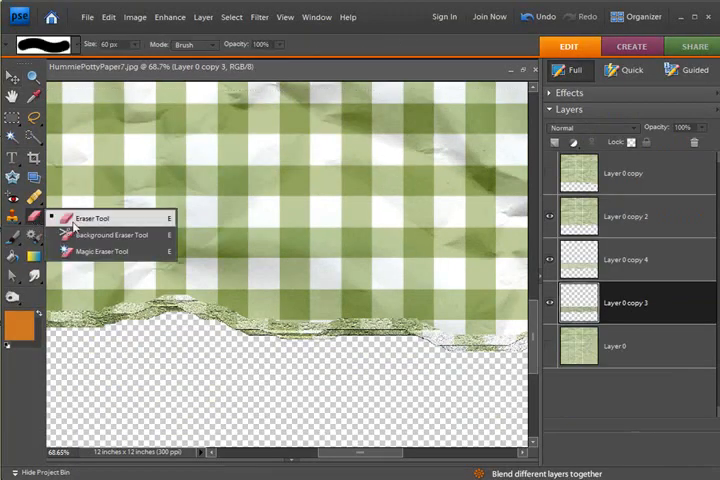
pyautogui.click(40, 44)
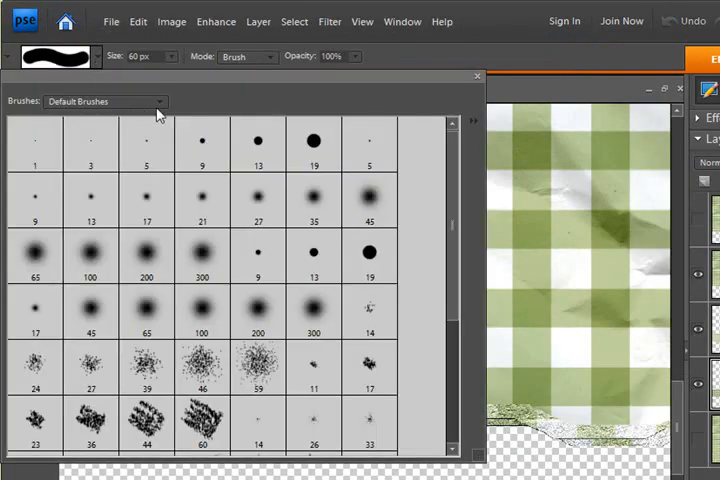
pyautogui.click(256, 360)
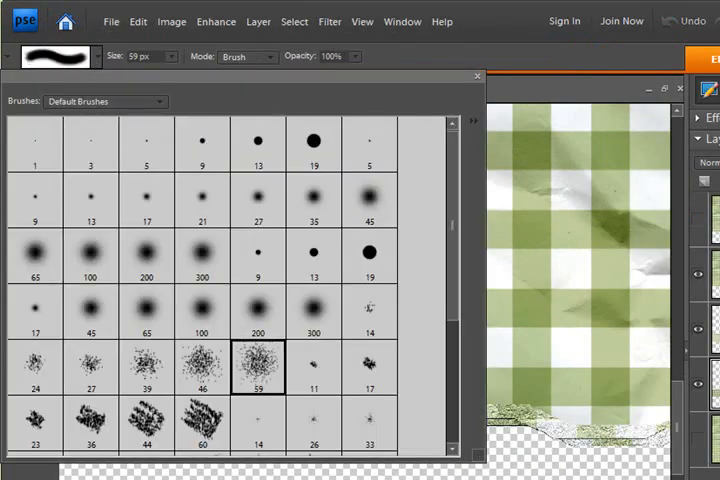
pyautogui.click(476, 76)
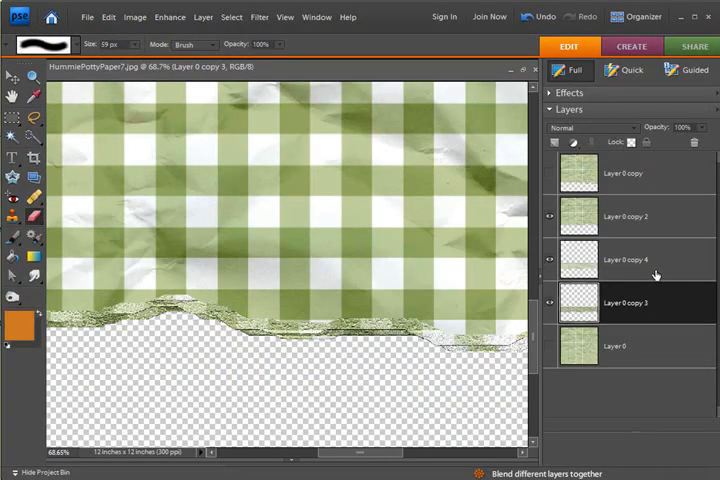
pyautogui.click(628, 260)
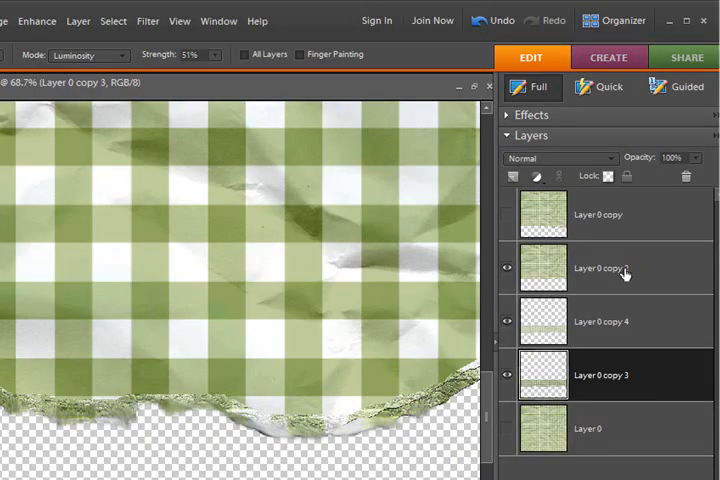
# Make Layer 0 copy 2 active to smudge its torn edge in Luminosity mode.
pyautogui.click(600, 268)
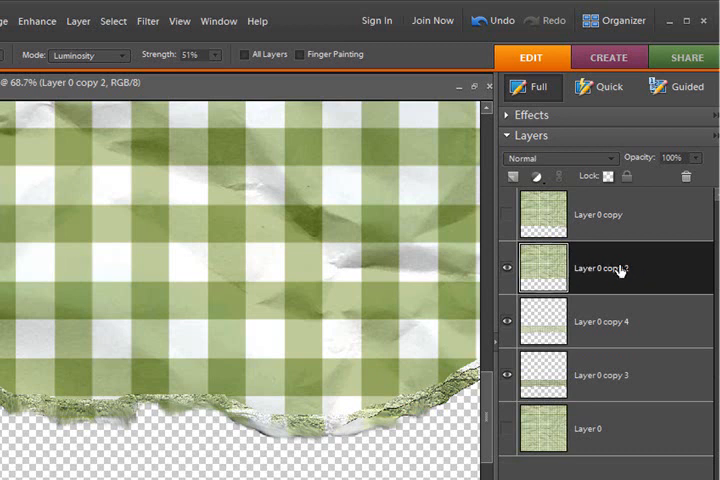
pyautogui.moveTo(588, 280)
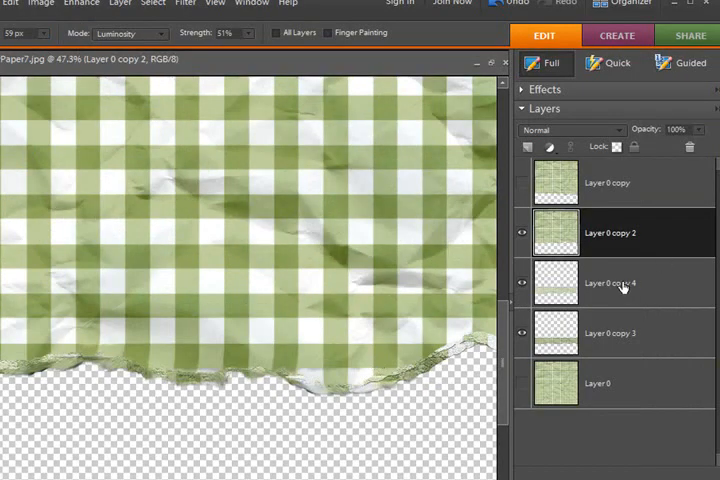
pyautogui.moveTo(624, 294)
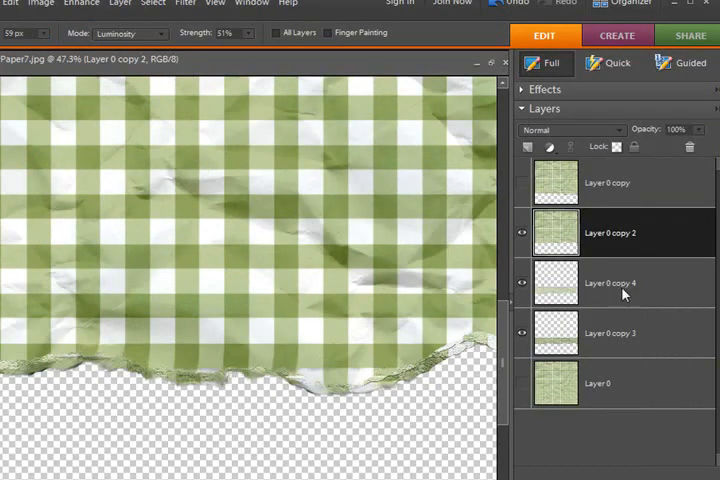
# Lighten Layer 0 copy 4 with Levels, raising the output shadow level to 44.
pyautogui.click(622, 284)
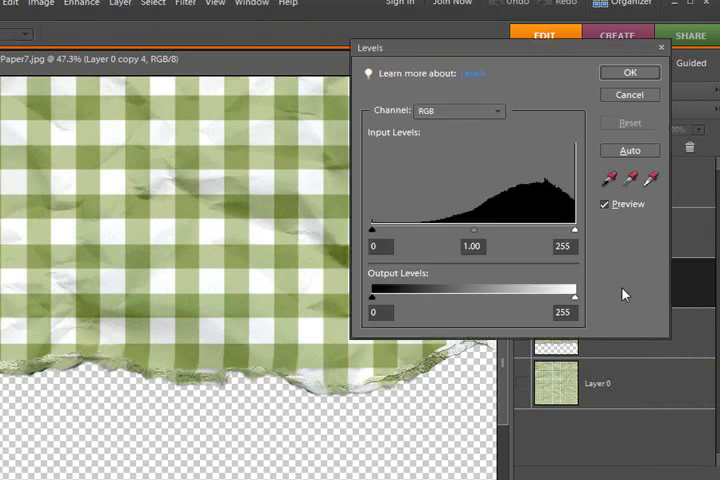
pyautogui.moveTo(372, 296); pyautogui.dragTo(404, 296)
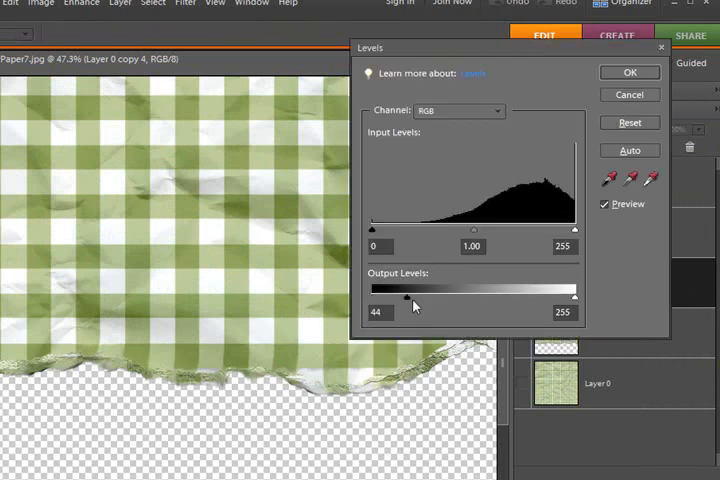
pyautogui.moveTo(408, 298); pyautogui.dragTo(488, 298)
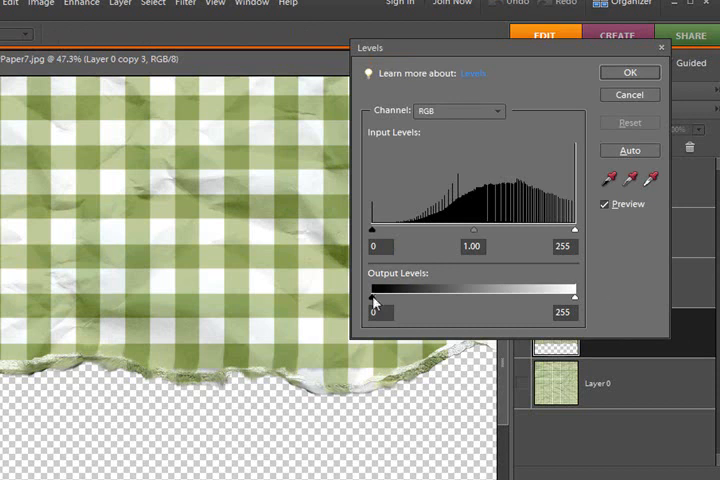
# Lighten Layer 0 copy 3 with Levels, raising the output shadow level to 95.
pyautogui.moveTo(374, 298); pyautogui.dragTo(452, 298)
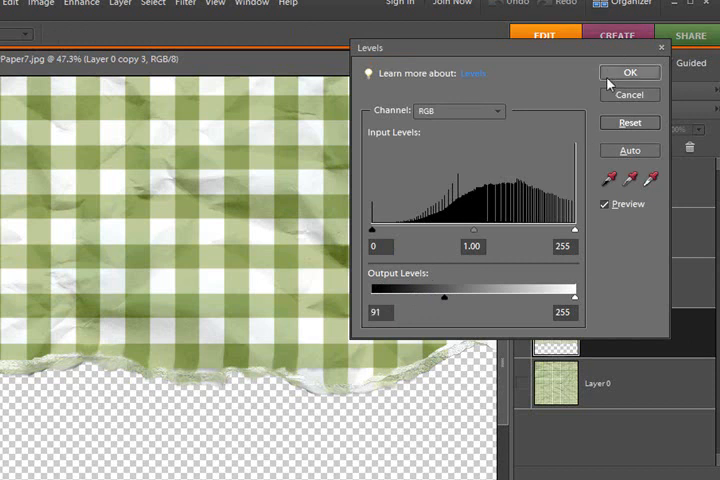
pyautogui.click(628, 72)
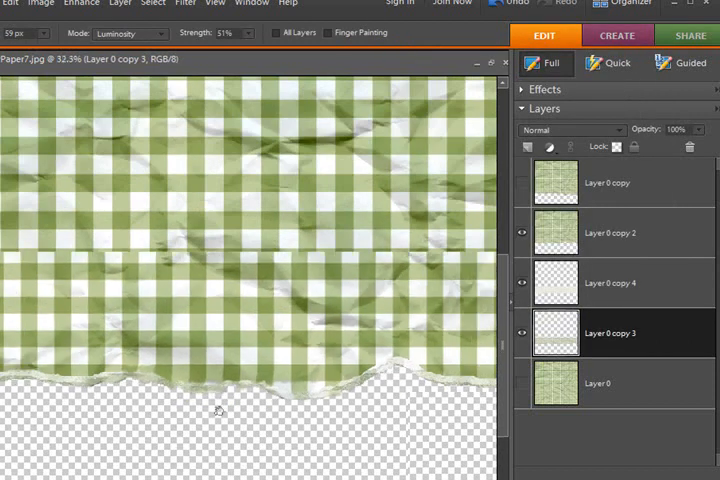